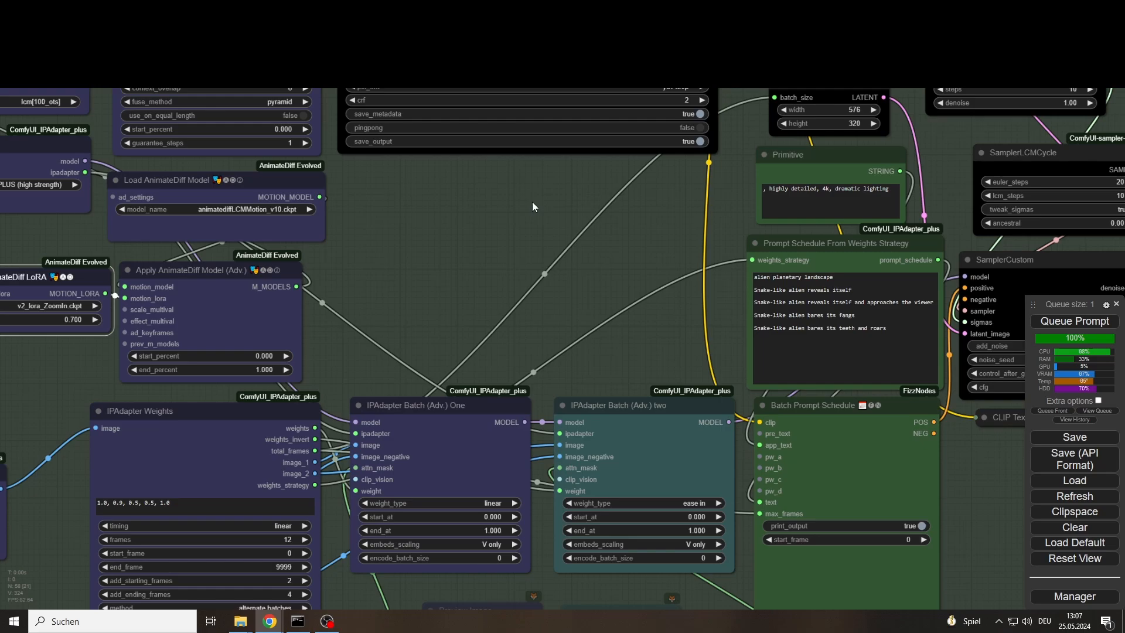
Step: Show the video preview on the VHS_VideoCombine output node, then search for a 'mask to' node
{"action": "left_click", "coordinate": [1074, 320]}
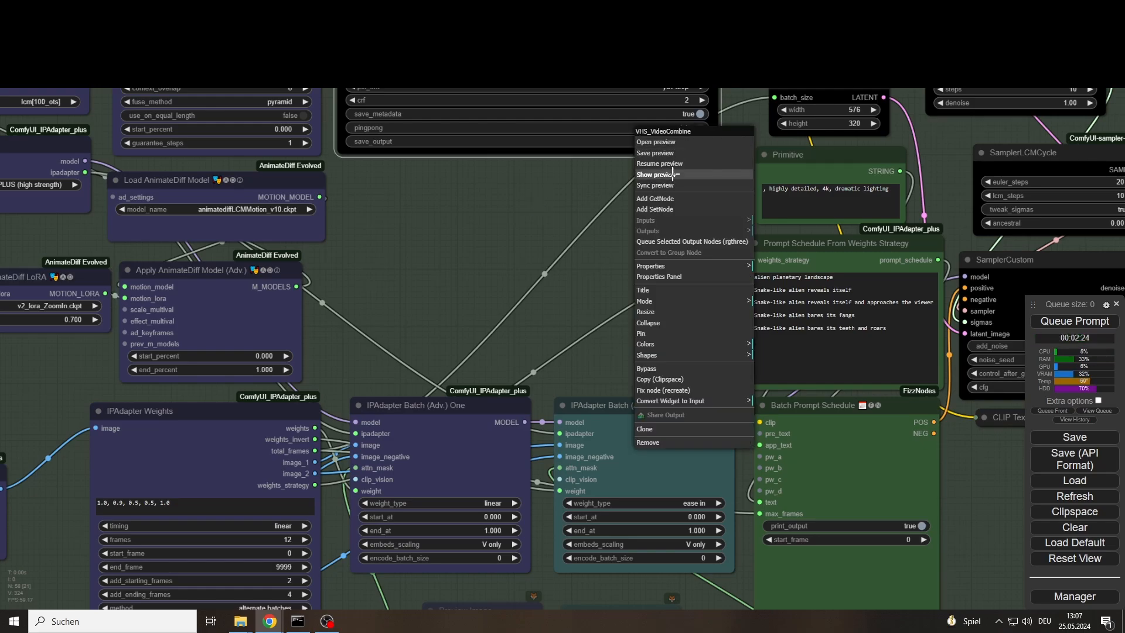
{"action": "left_click", "coordinate": [657, 175]}
{"action": "type", "text": "mask to"}
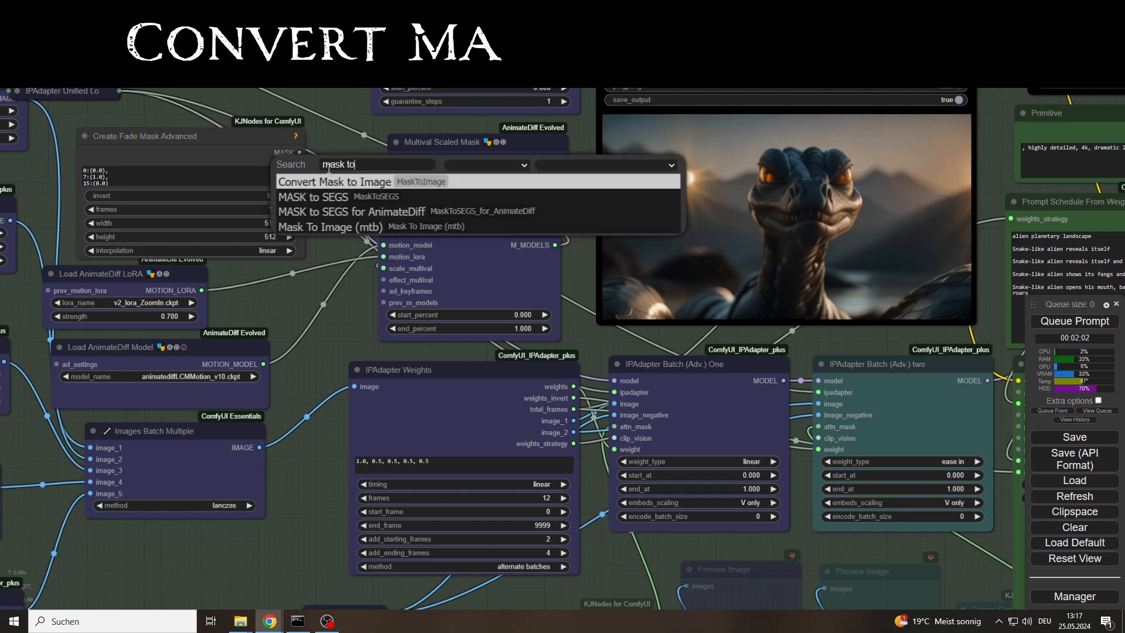
Step: Add Convert Mask to Image fed by the fade mask's MASK output, plus a Preview Image node
{"action": "left_click", "coordinate": [334, 181]}
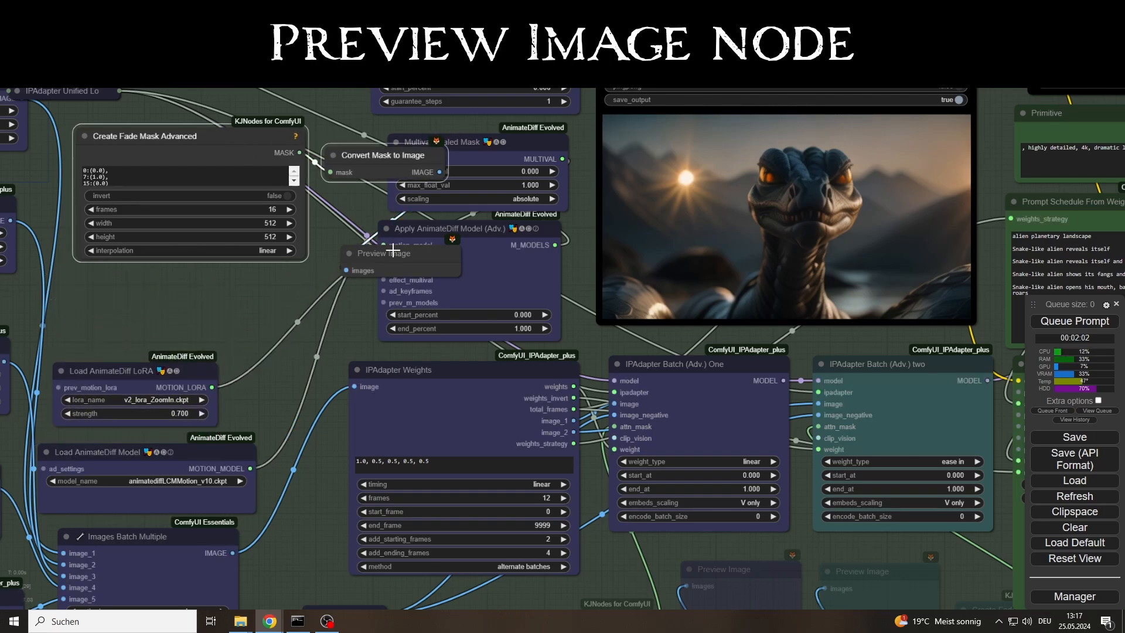
{"action": "right_click", "coordinate": [387, 253]}
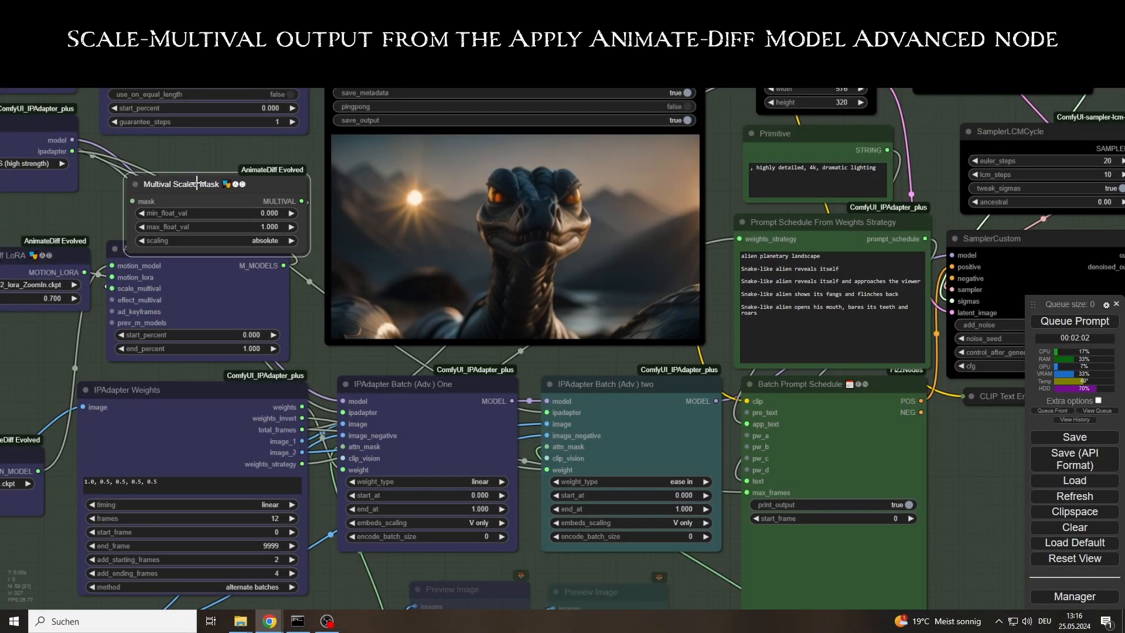
Step: Add a Multival Scaled Mask from the fade mask into the AnimateDiff model's scale_multival input
{"action": "right_click", "coordinate": [183, 183]}
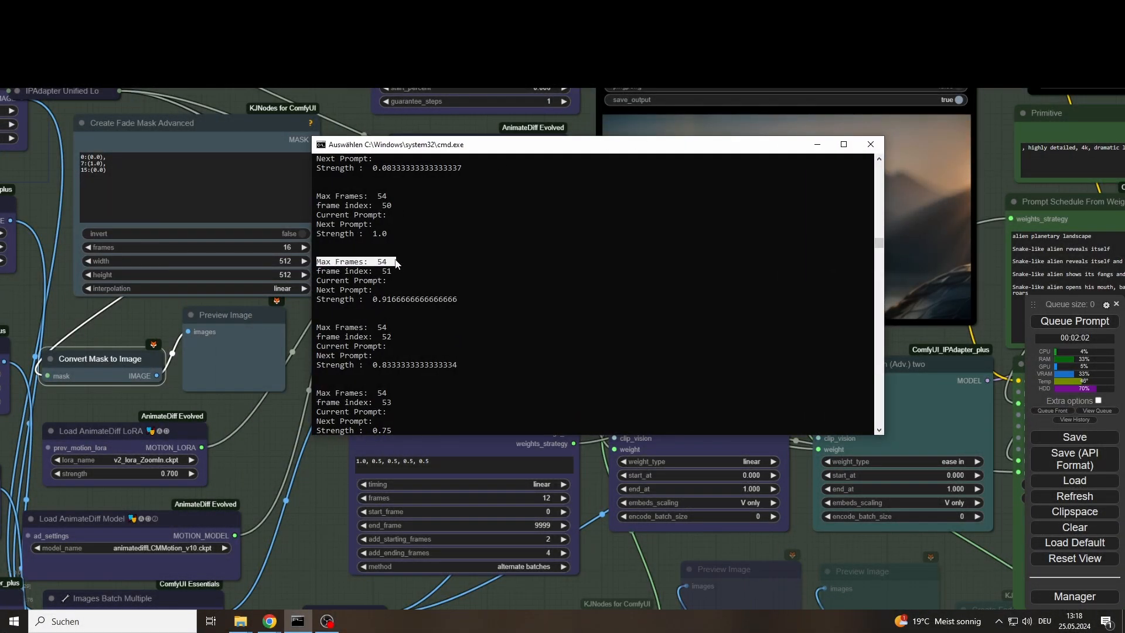
{"action": "mouse_move", "coordinate": [764, 148]}
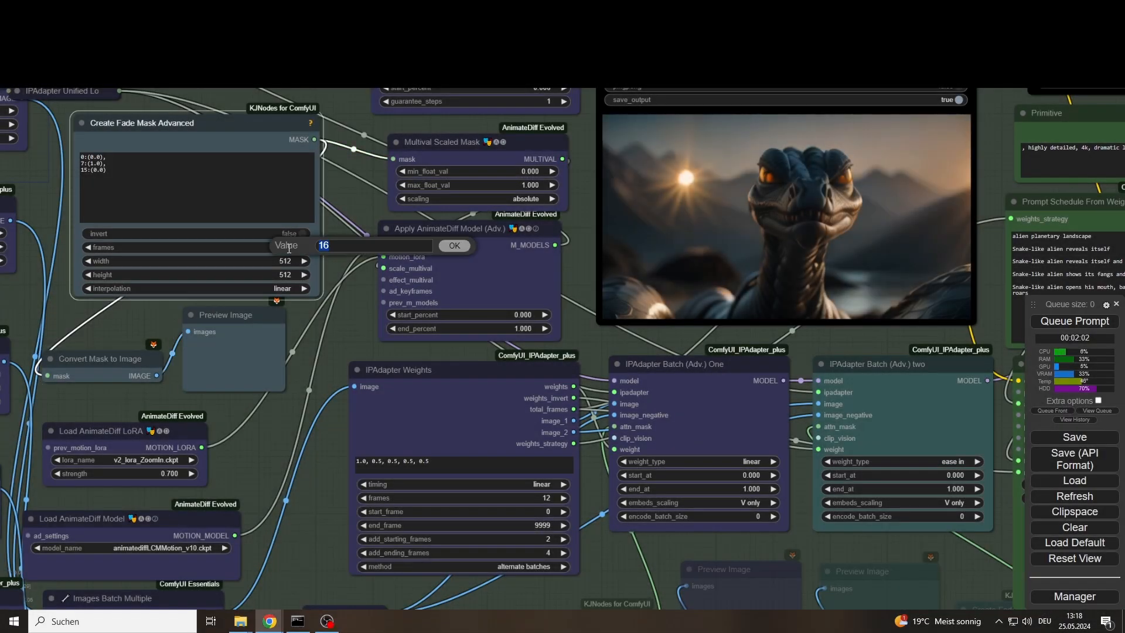
Step: Set Create Fade Mask Advanced to 54 frames, matching the console's Max Frames
{"action": "left_click", "coordinate": [454, 245]}
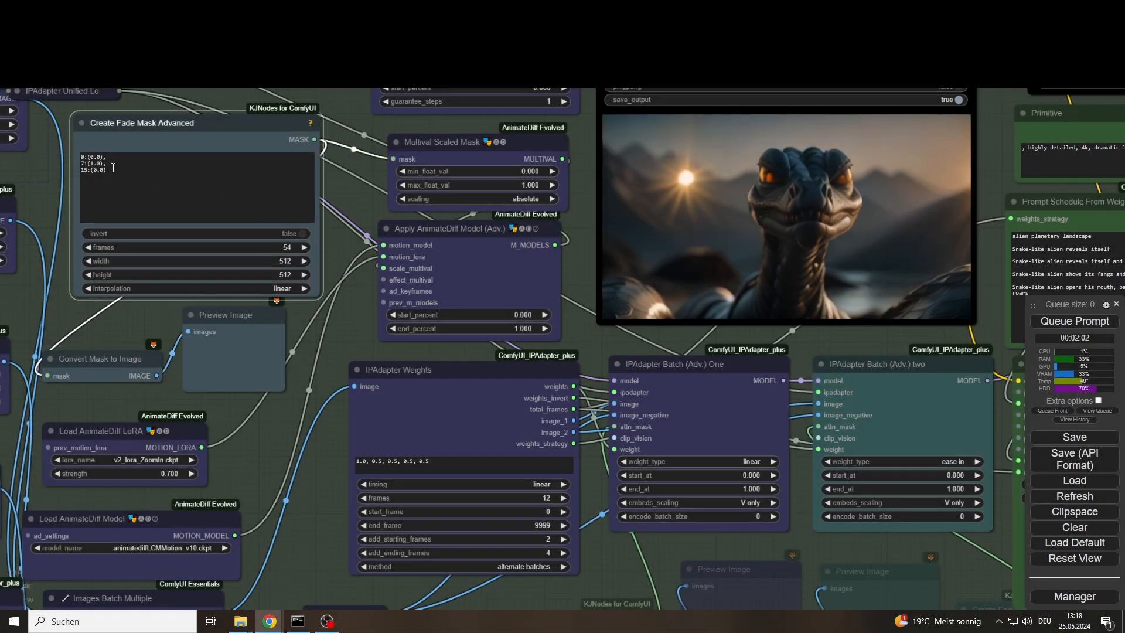
{"action": "left_click", "coordinate": [156, 218]}
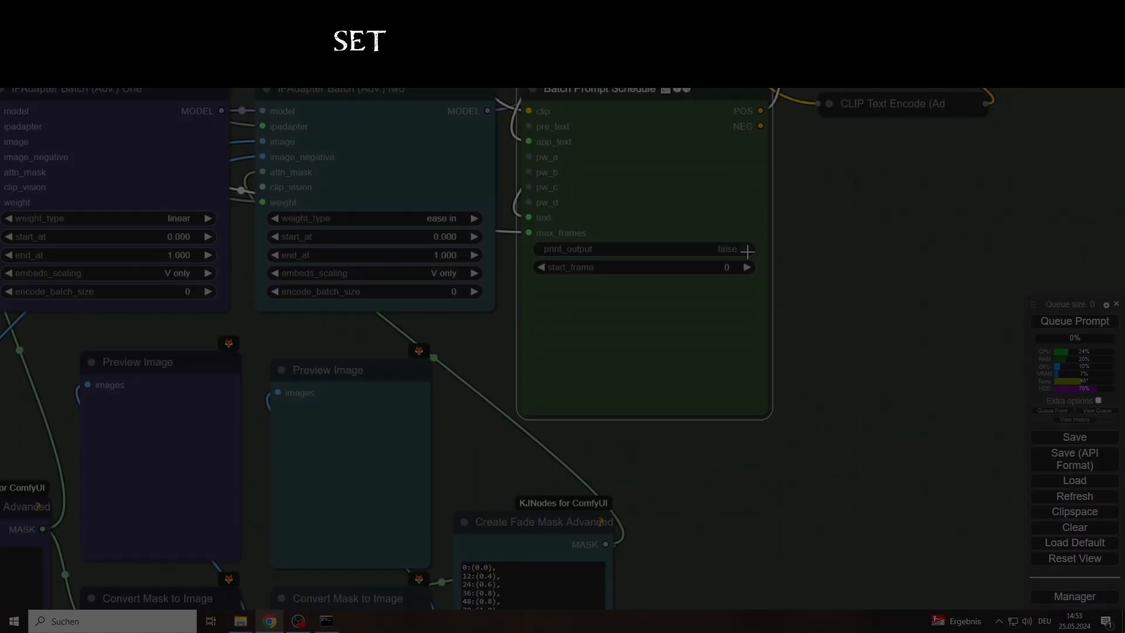
Step: Enter fade mask keyframes 0:(0.0), 15:(0.0), 30:(0.0), 45:(0.0), 54:(0.0)
{"action": "left_click", "coordinate": [747, 249]}
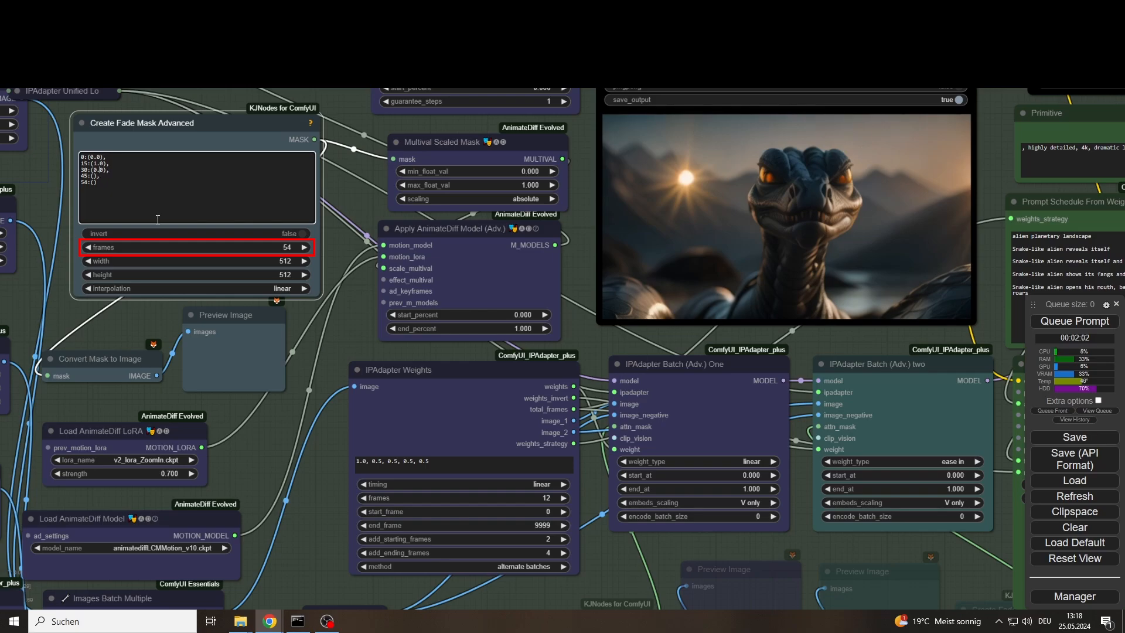
{"action": "left_click", "coordinate": [194, 187]}
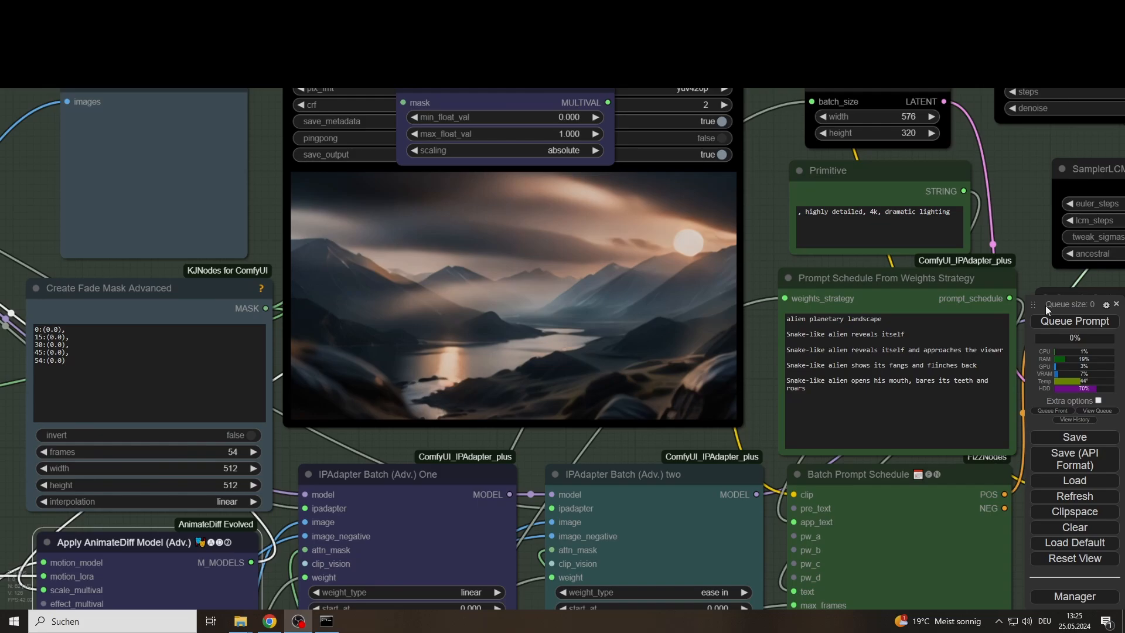
Step: Queue renders comparing fade mask values 0.0 (black mask) and 1.0 (all-white mask)
{"action": "left_click", "coordinate": [1074, 321]}
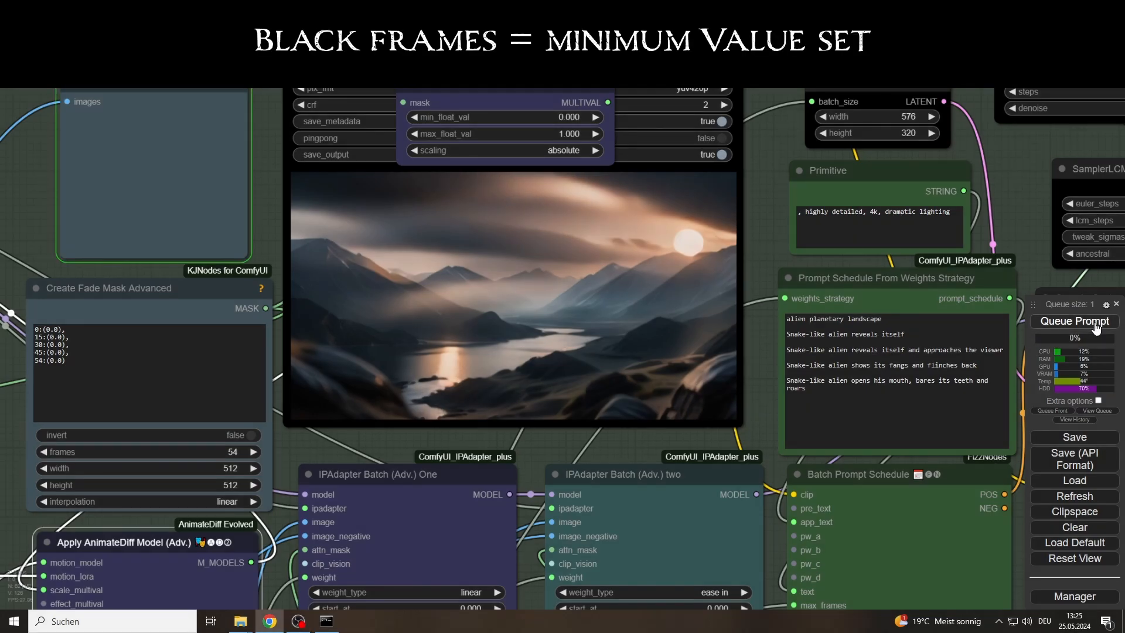
{"action": "left_click", "coordinate": [1073, 321]}
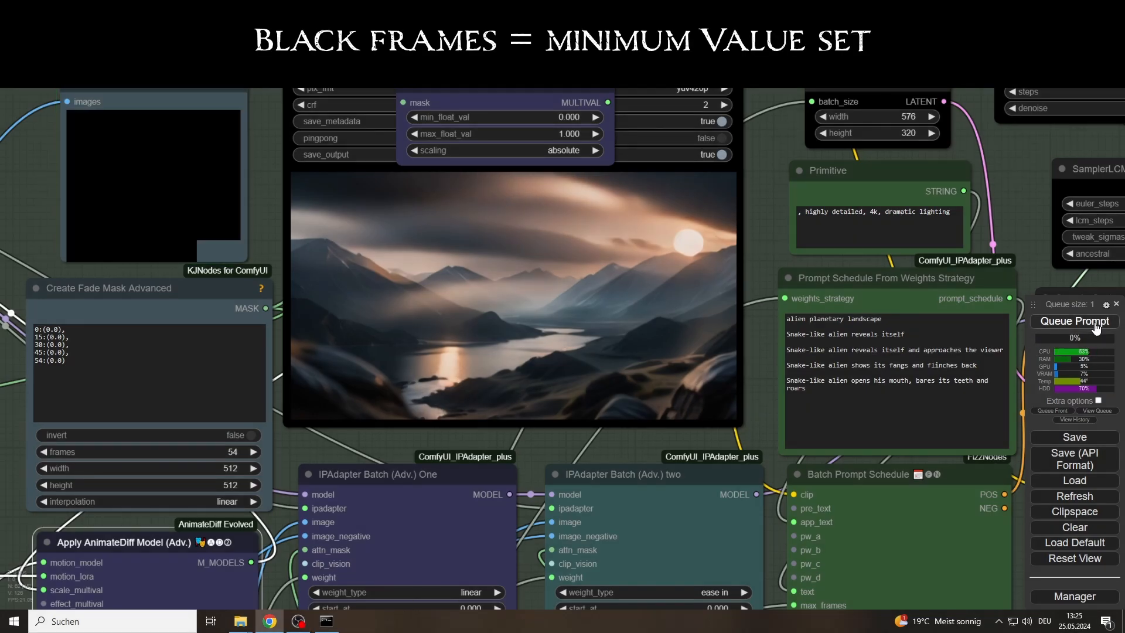
{"action": "left_click", "coordinate": [1074, 321]}
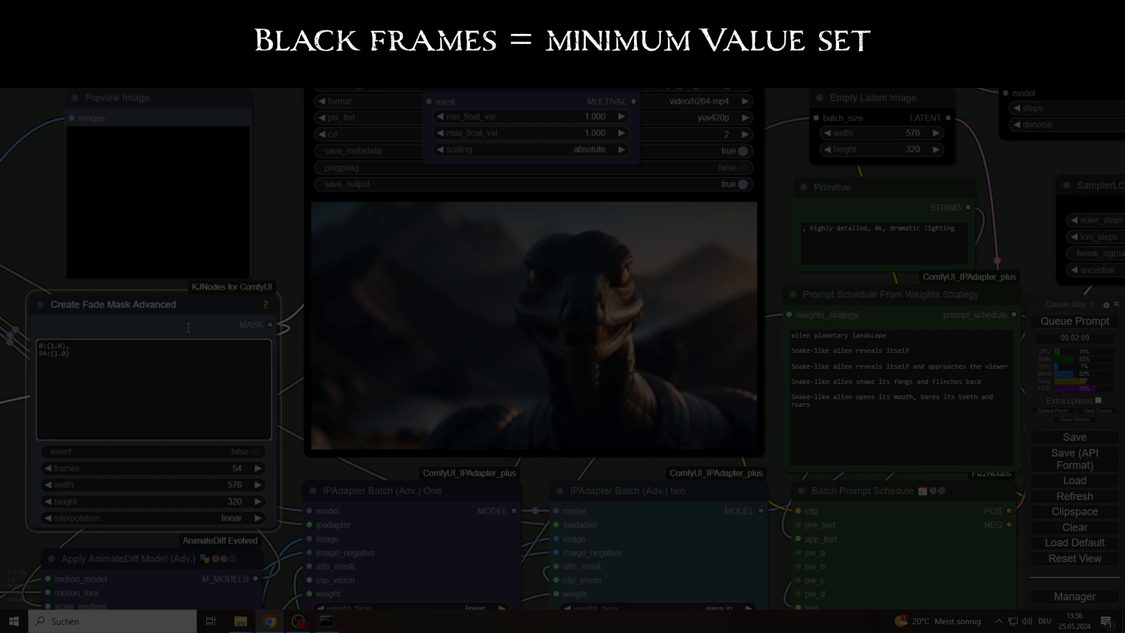
{"action": "left_click", "coordinate": [1075, 320]}
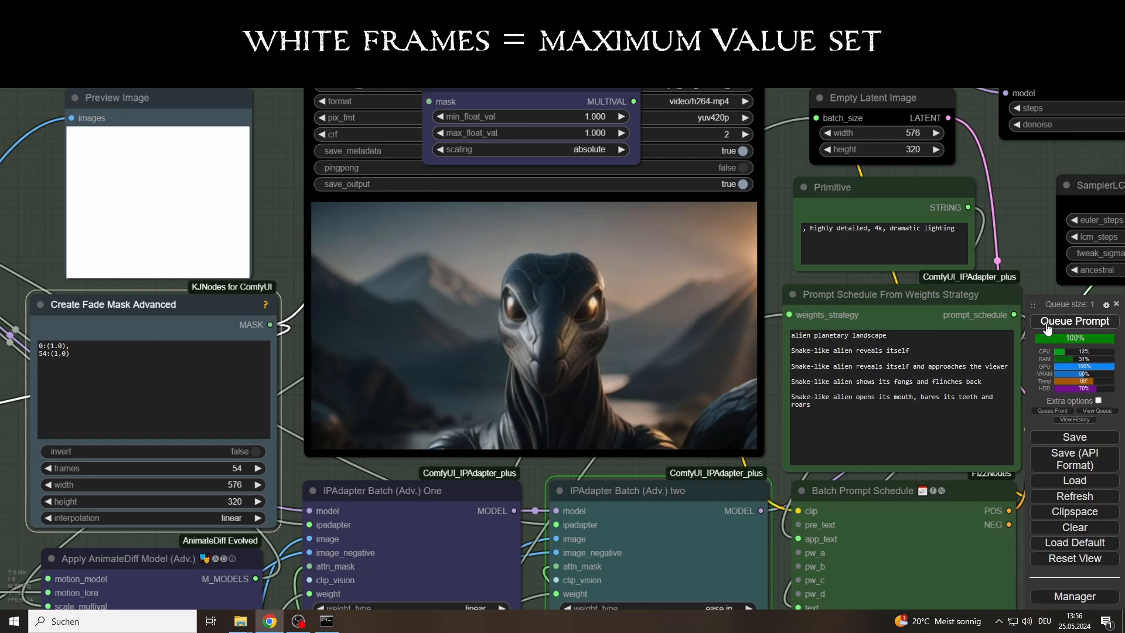
{"action": "left_click", "coordinate": [1074, 321]}
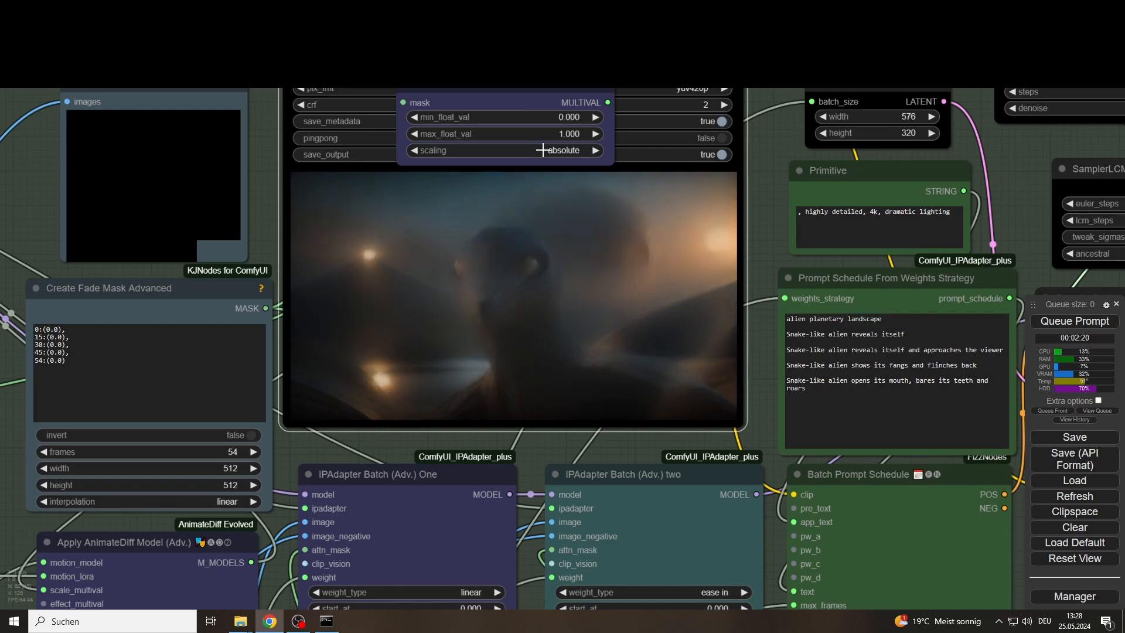
Step: Set Multival Scaled Mask scaling to relative and queue the animation again
{"action": "left_click", "coordinate": [566, 150]}
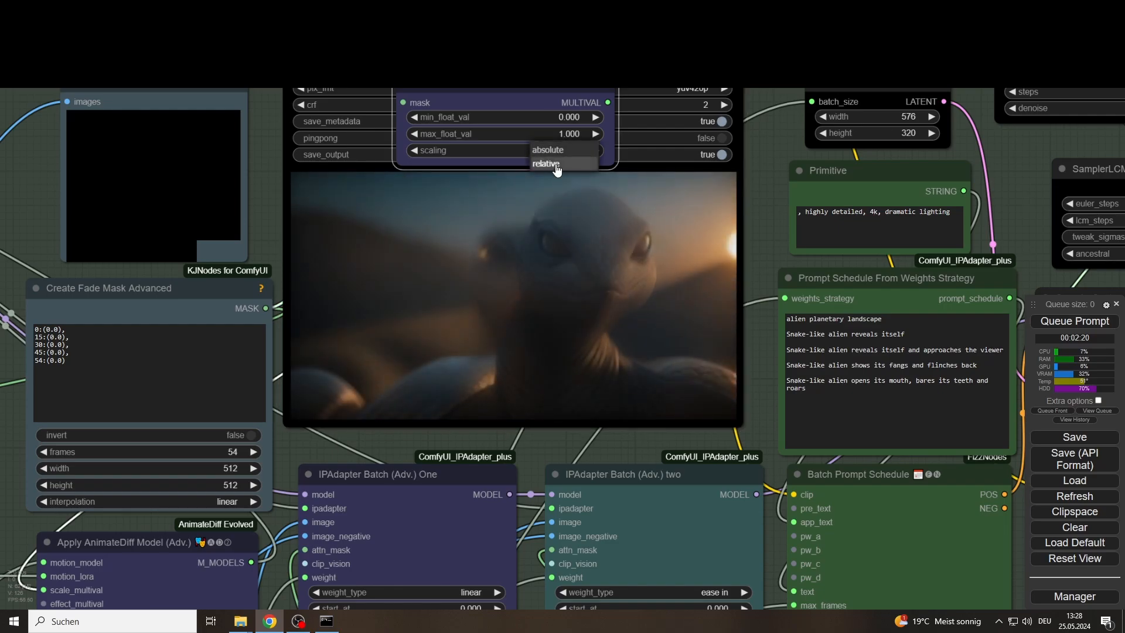
{"action": "left_click", "coordinate": [545, 164]}
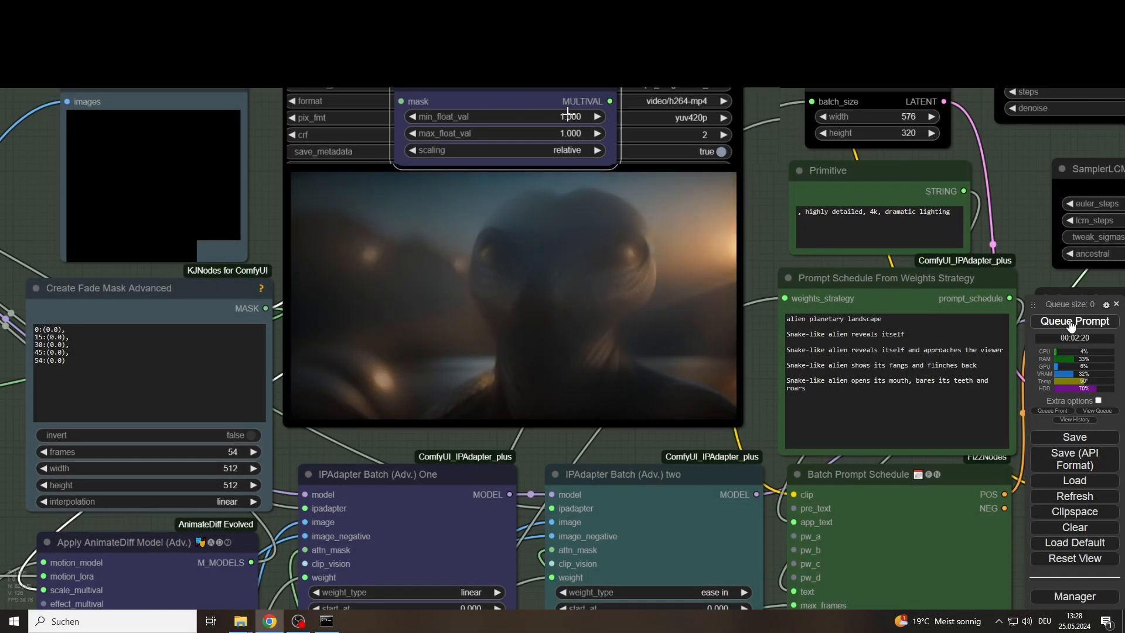
{"action": "left_click", "coordinate": [1074, 320]}
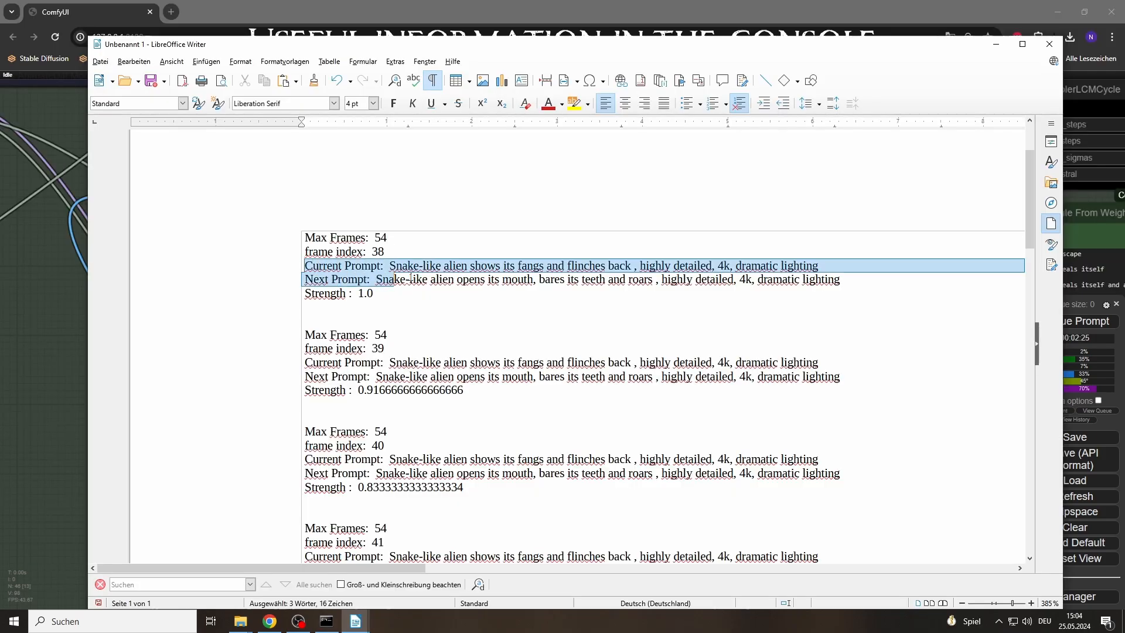
Step: Deselect the Current/Next Prompt lines in the Writer console log and scroll through the per-frame strengths
{"action": "left_click", "coordinate": [310, 251]}
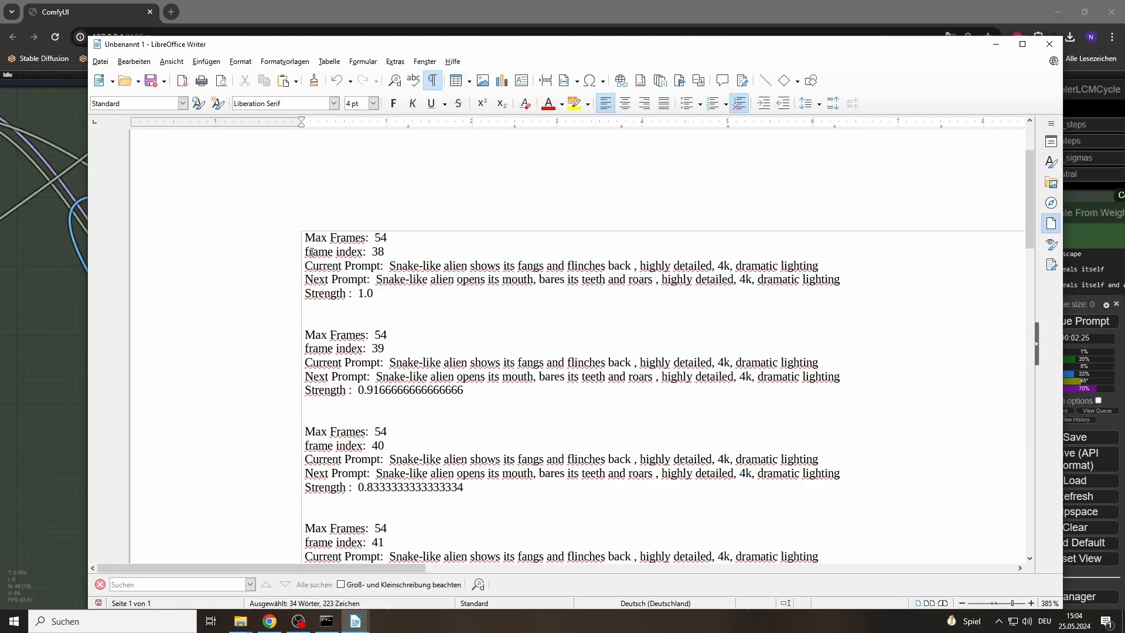
{"action": "scroll", "scroll_direction": "down", "scroll_amount": 3}
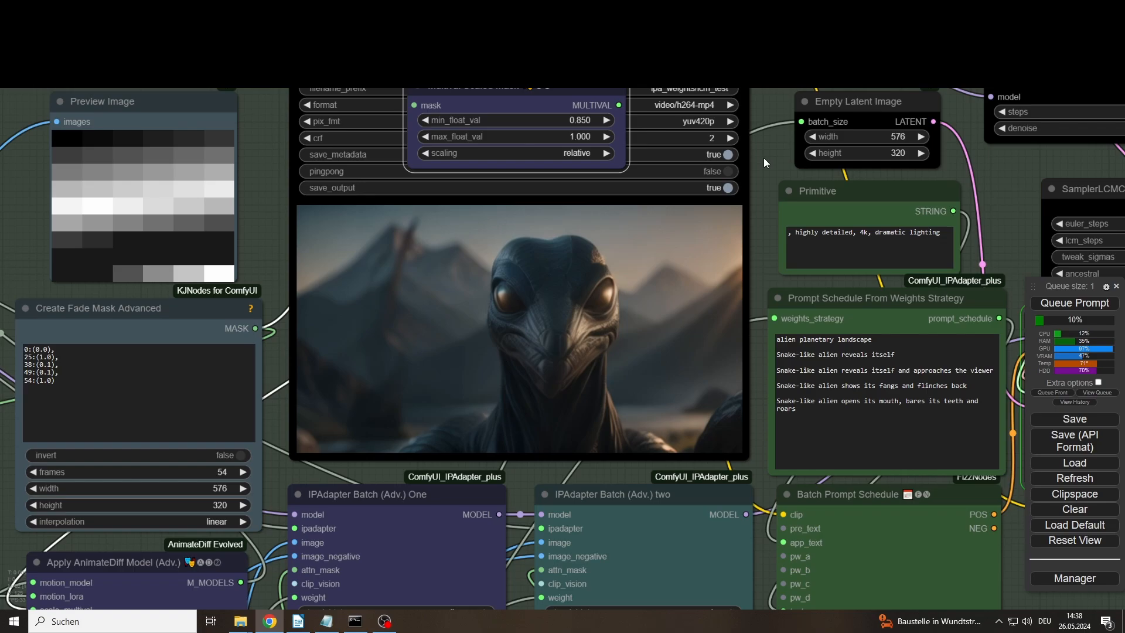
{"action": "mouse_move", "coordinate": [384, 287]}
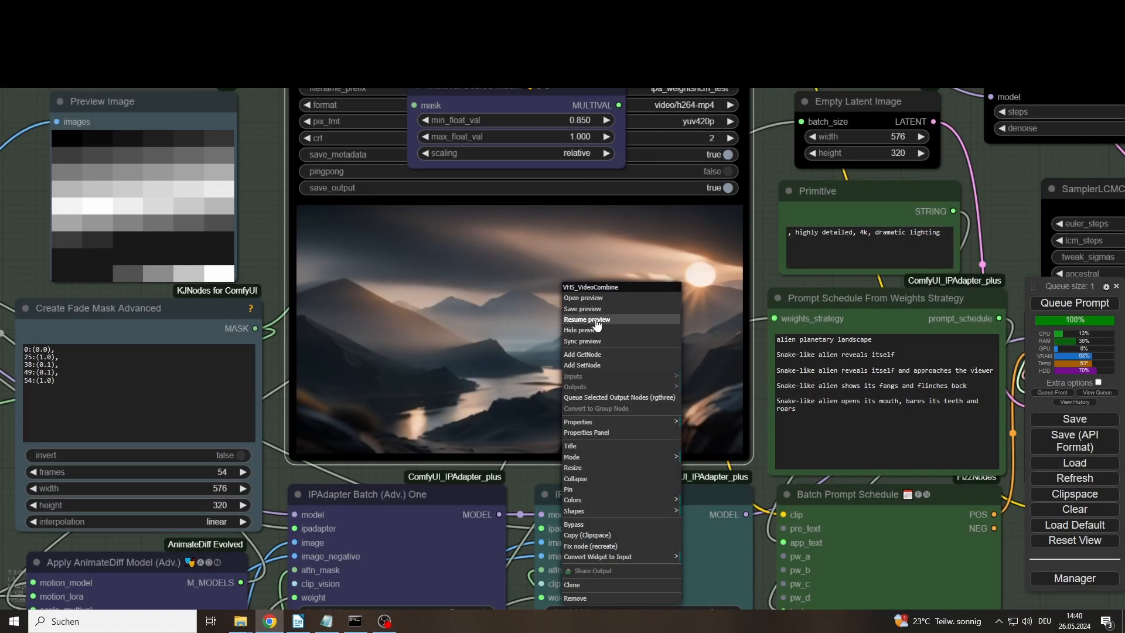
Step: Resume the VHS_VideoCombine preview so the snake-like alien animation plays
{"action": "left_click", "coordinate": [585, 320]}
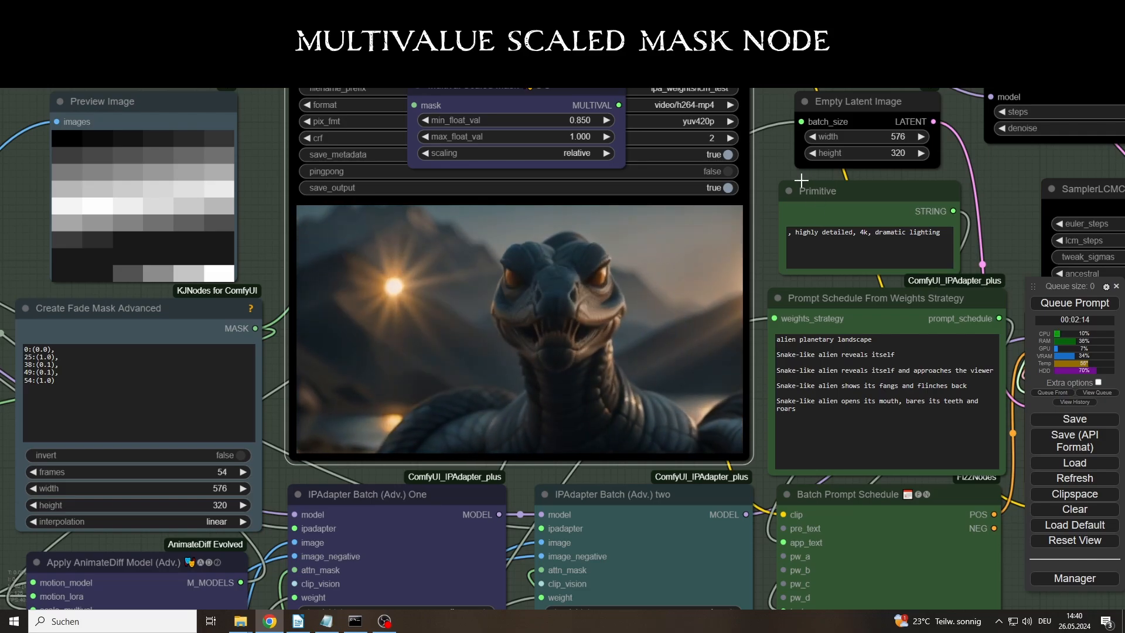
{"action": "mouse_move", "coordinate": [774, 171]}
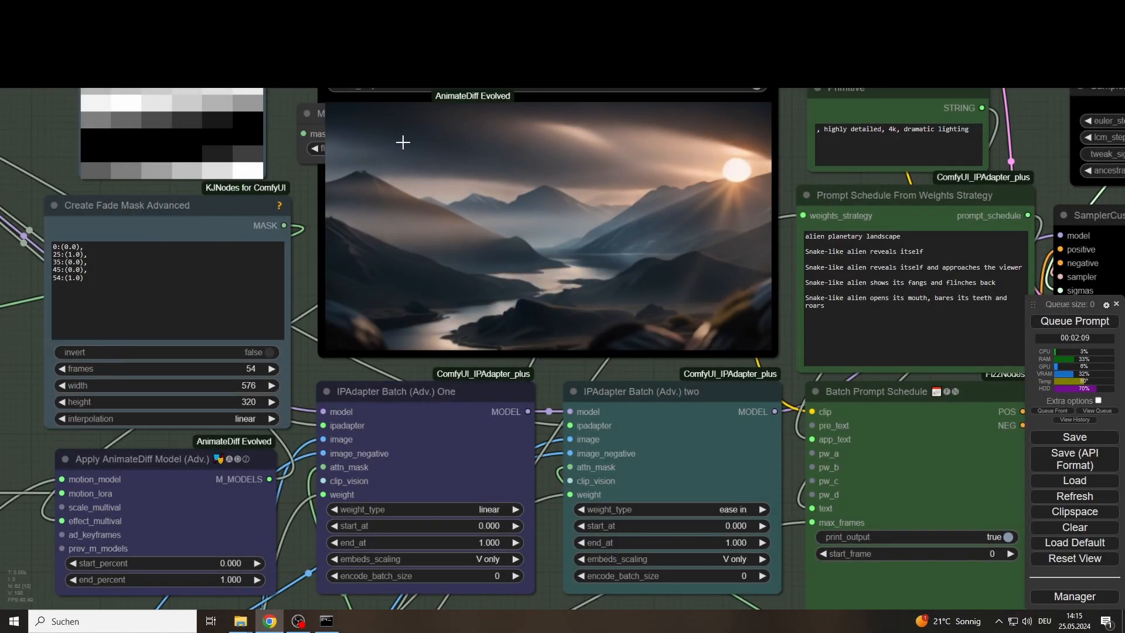
Step: Add a Multival Dynamic node from AnimateDiff Evolved with float_val left at 1.000
{"action": "right_click", "coordinate": [431, 146]}
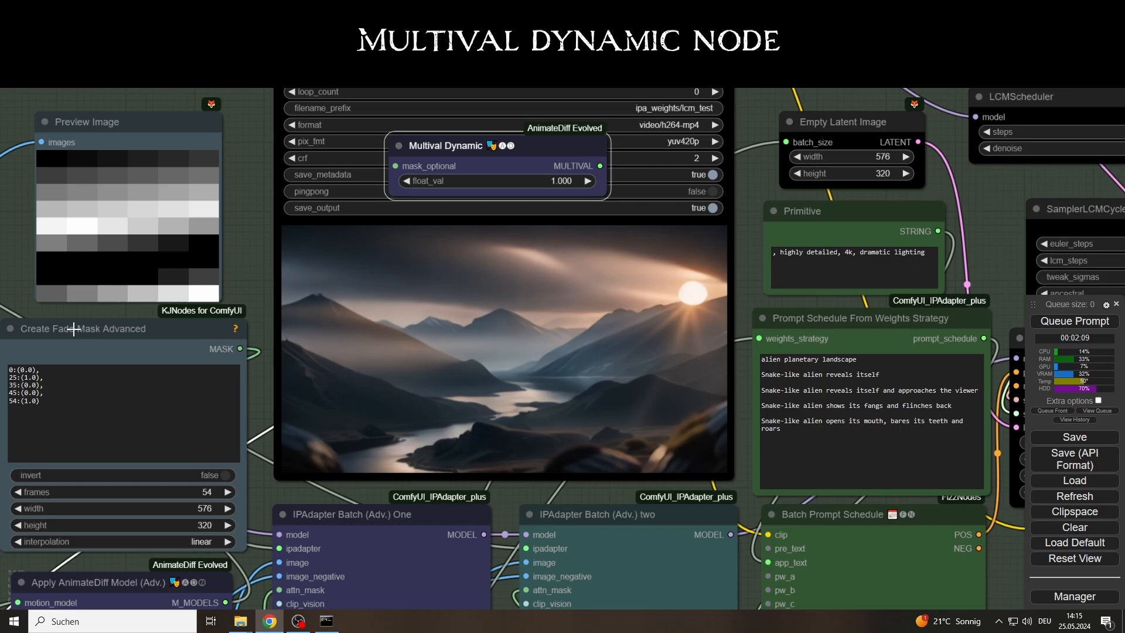
{"action": "mouse_move", "coordinate": [478, 160]}
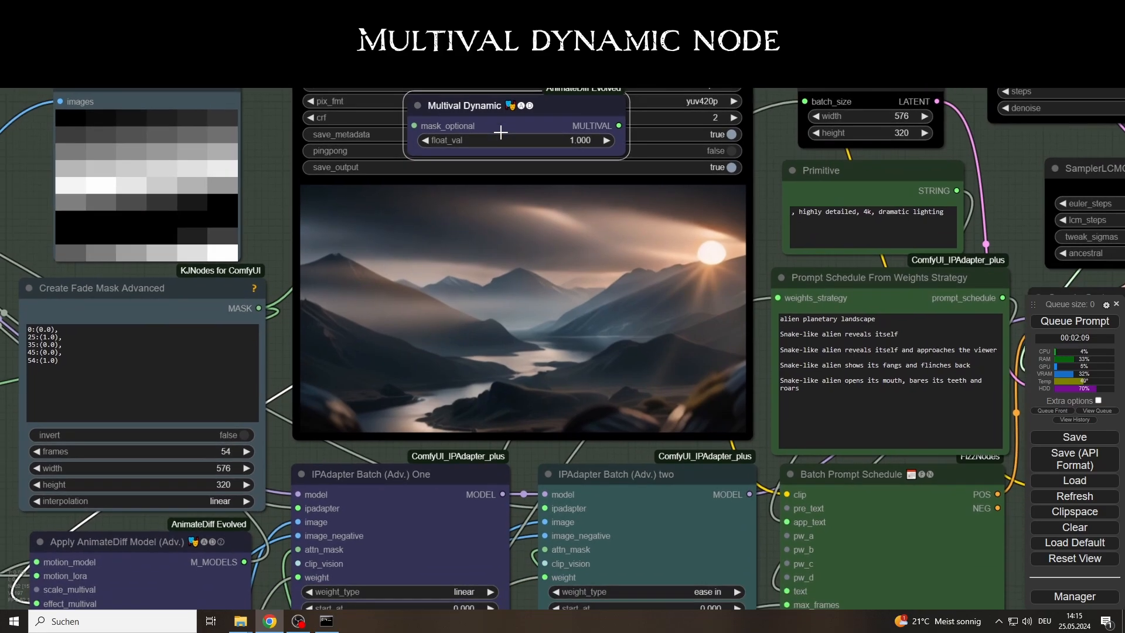
{"action": "left_click", "coordinate": [1074, 320]}
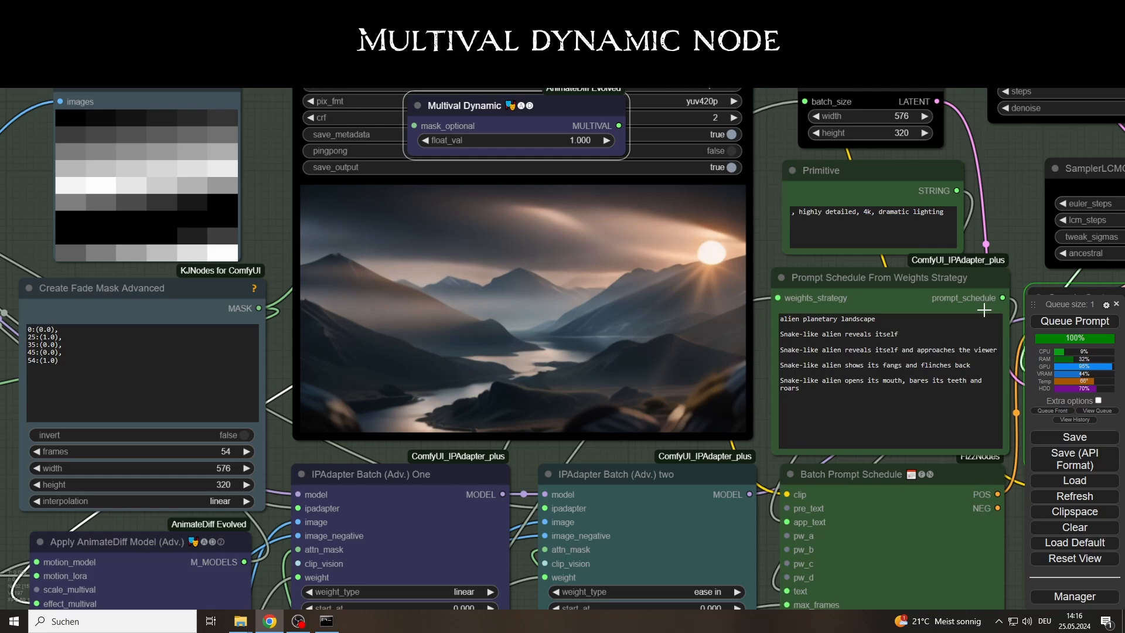
{"action": "right_click", "coordinate": [521, 309]}
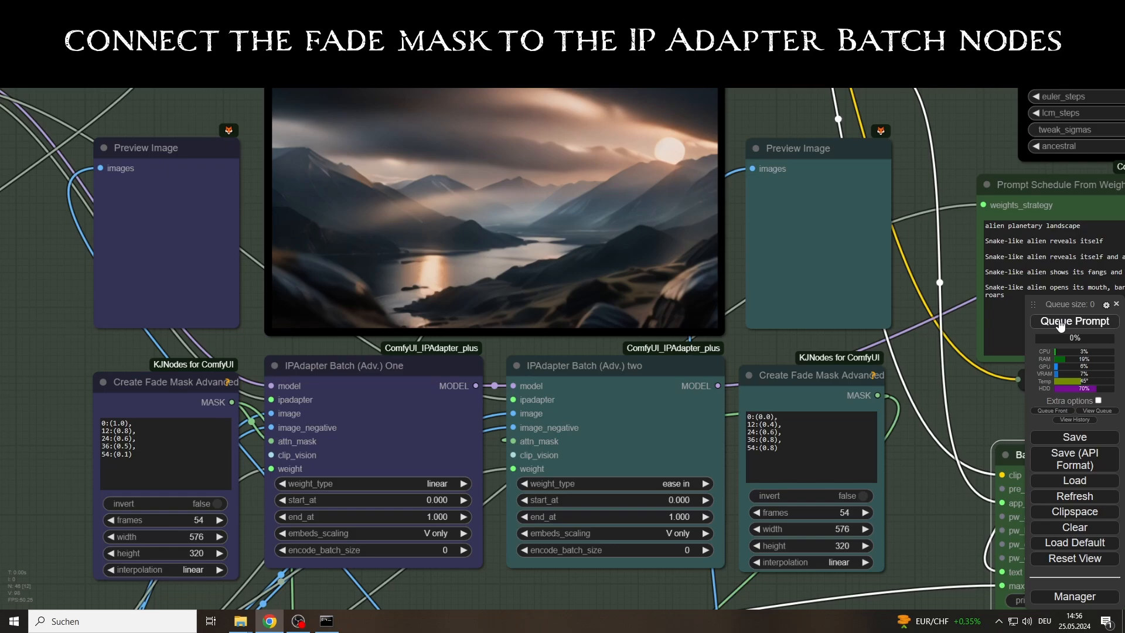
Step: Queue the prompt so both fade masks preview as opposite grey gradients
{"action": "left_click", "coordinate": [1073, 320]}
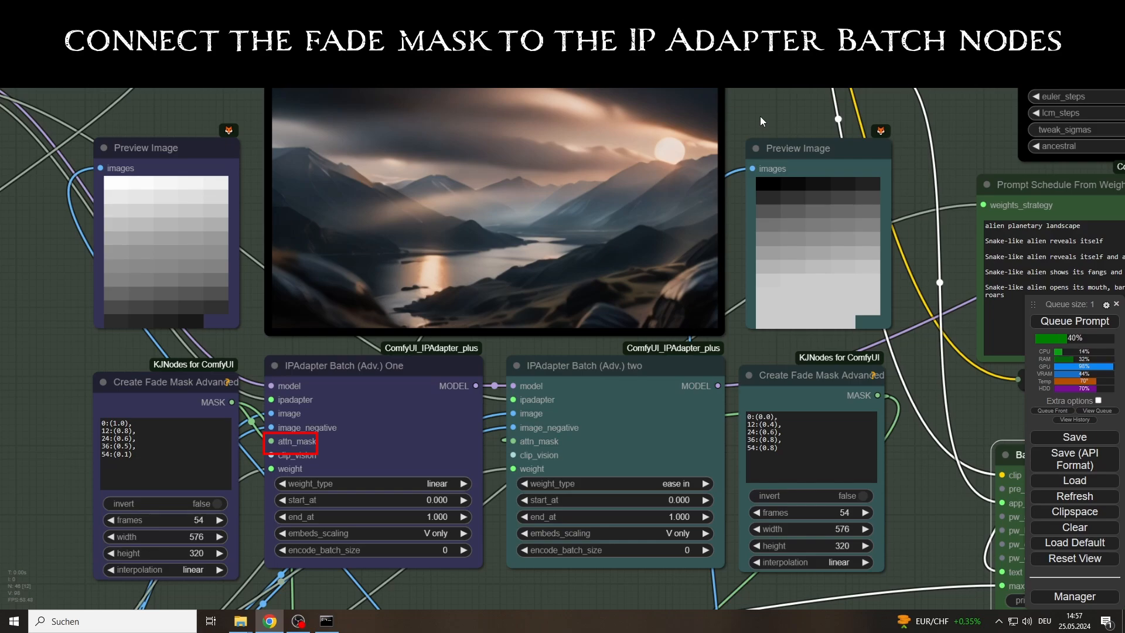
{"action": "left_click", "coordinate": [539, 440]}
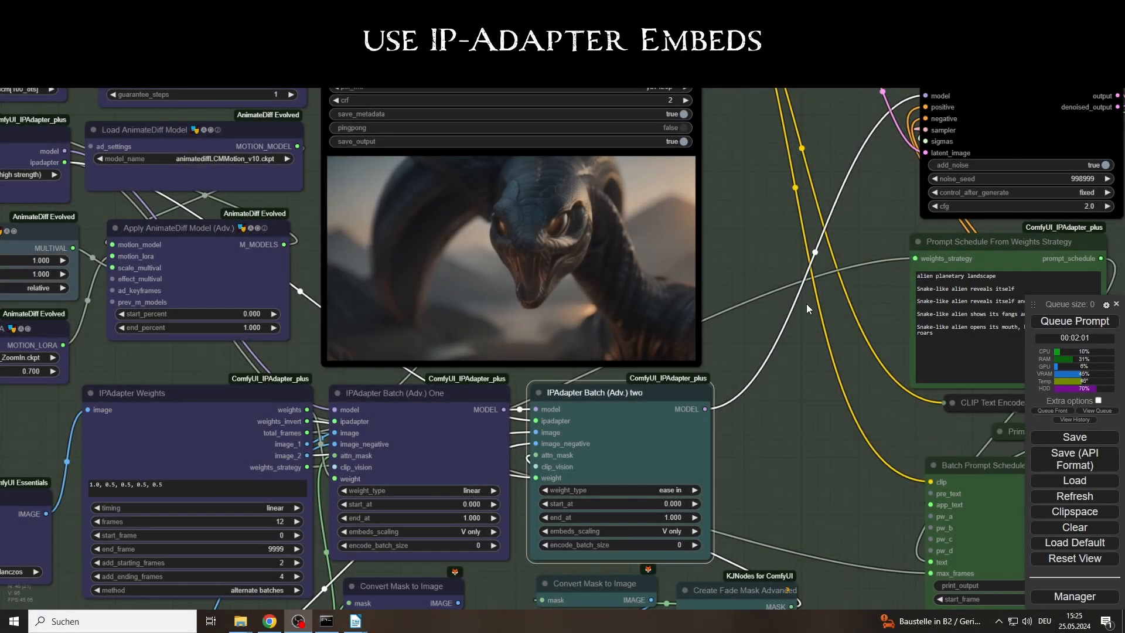
Step: Insert the saved ipa_embeds node template with Load Embeds, IPAdapter Embeds and mask Load Image
{"action": "right_click", "coordinate": [807, 309]}
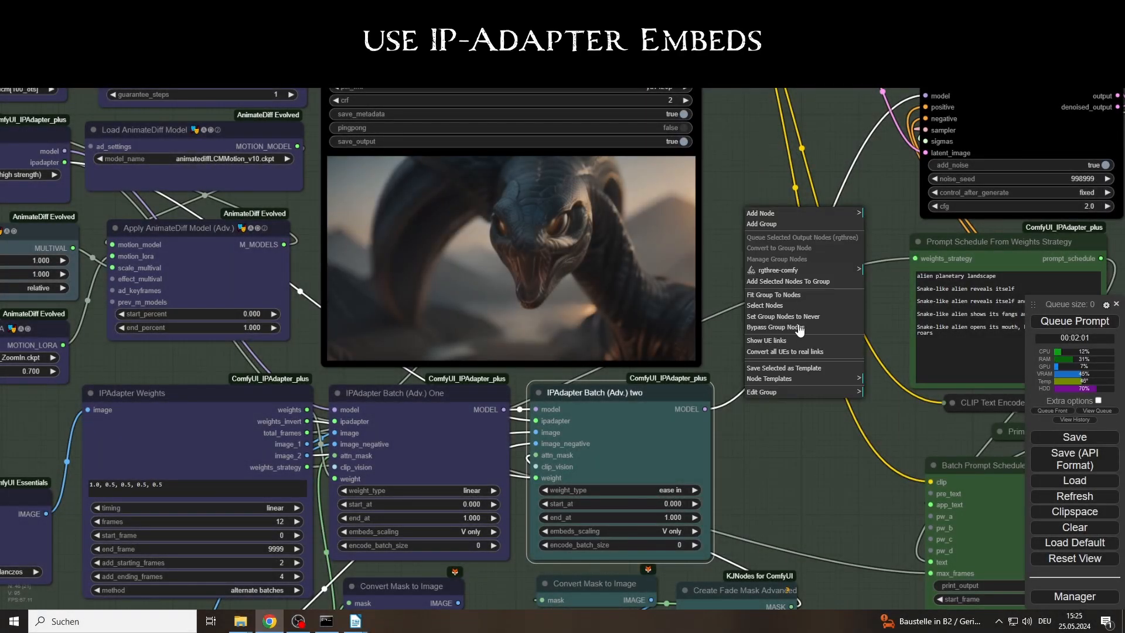
{"action": "mouse_move", "coordinate": [783, 382]}
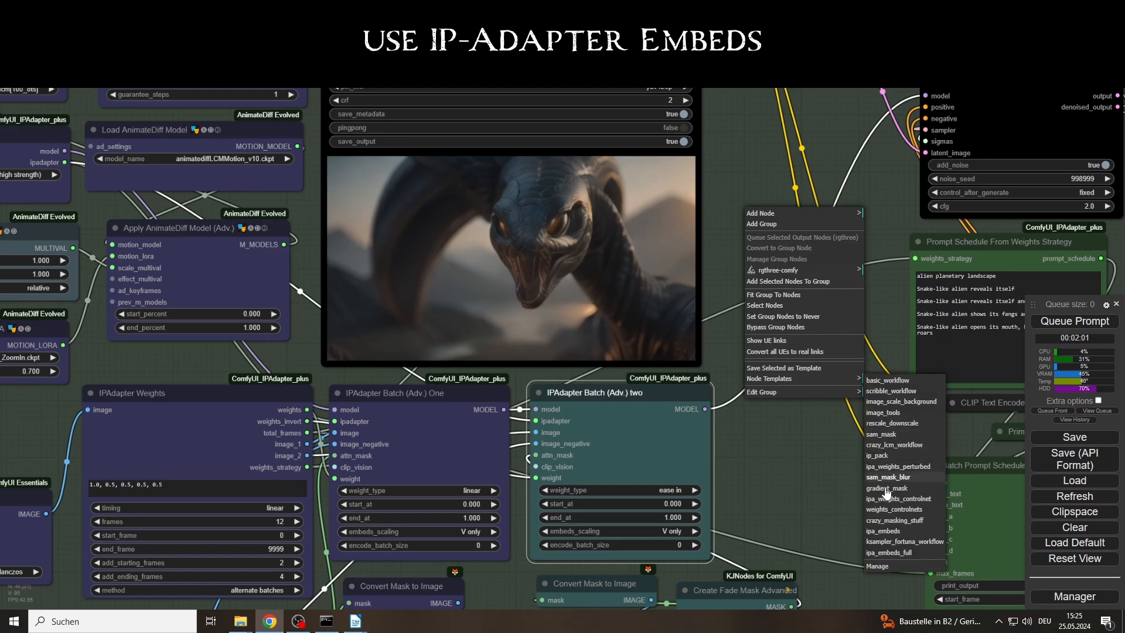
{"action": "left_click", "coordinate": [882, 531]}
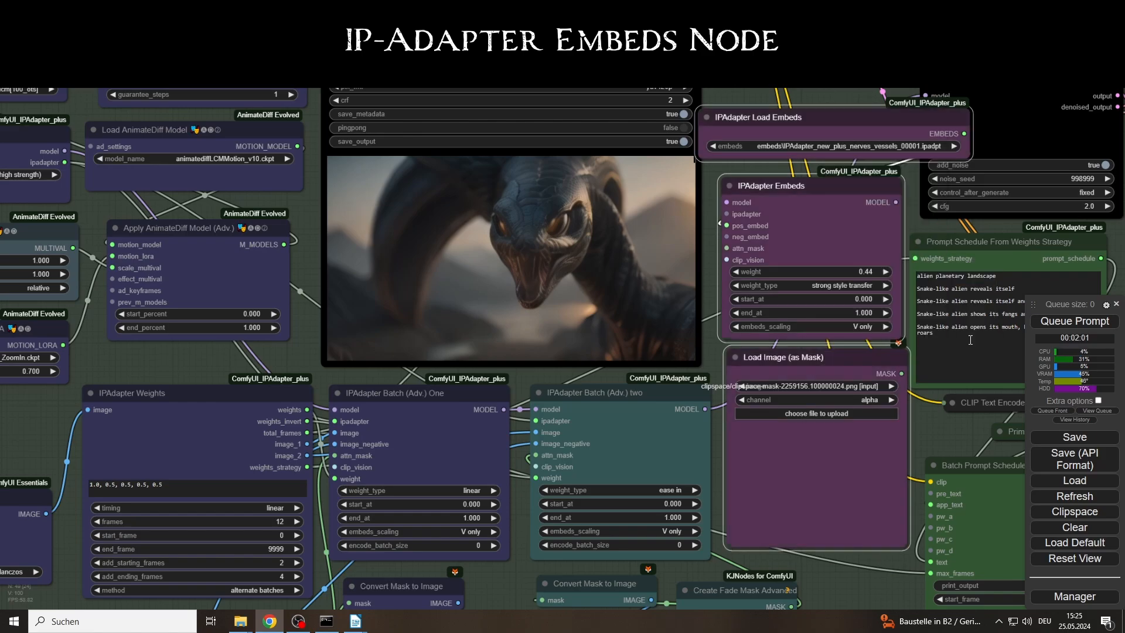
{"action": "mouse_move", "coordinate": [972, 158]}
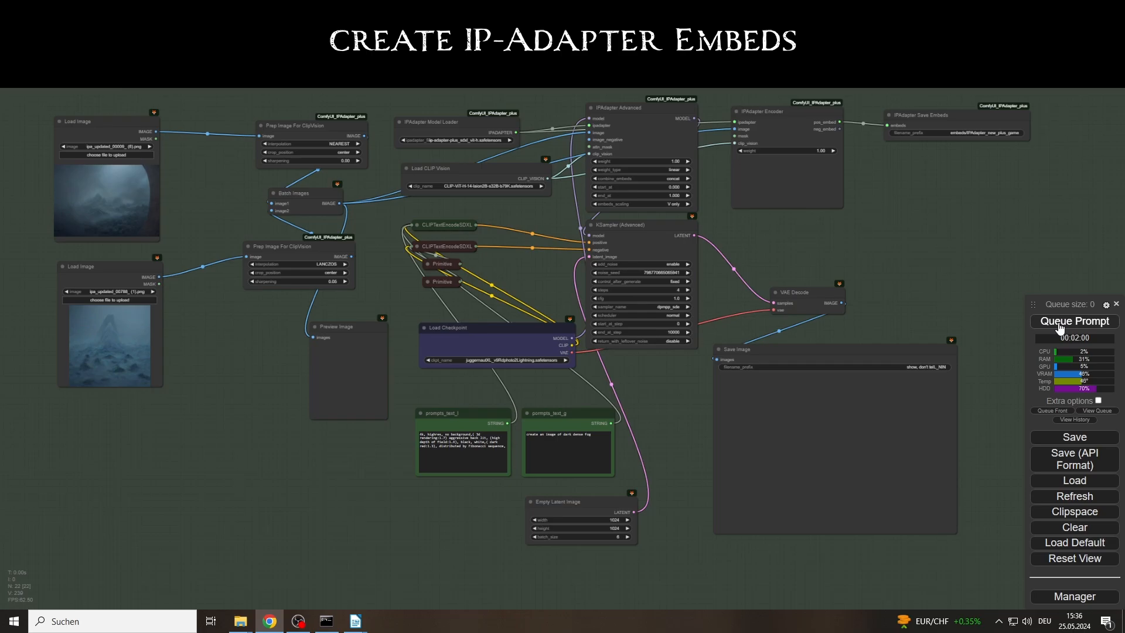
Step: Queue the embeds-creation workflow, producing six fog images and a dark-fog .ipadpt file
{"action": "left_click", "coordinate": [1074, 321]}
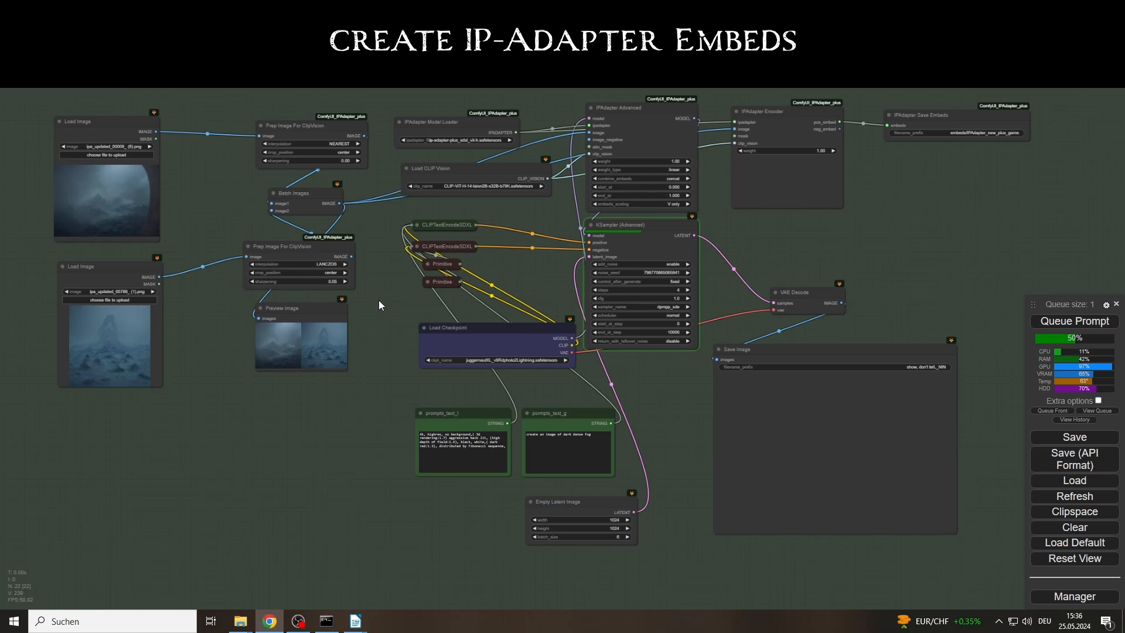
{"action": "left_click", "coordinate": [1074, 320]}
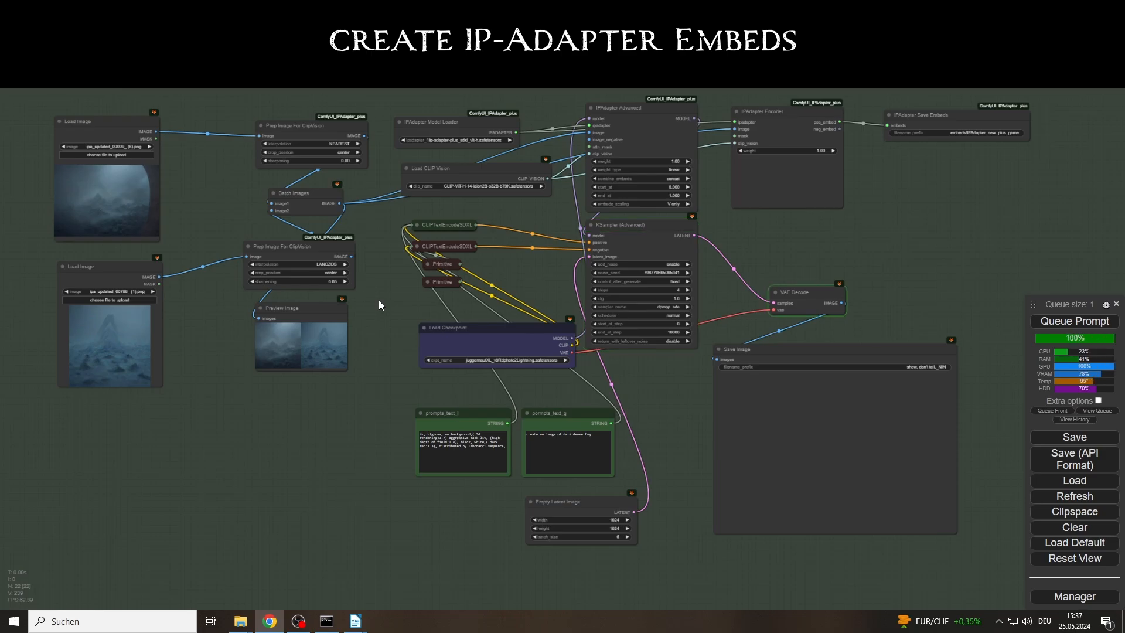
{"action": "left_click", "coordinate": [1074, 320]}
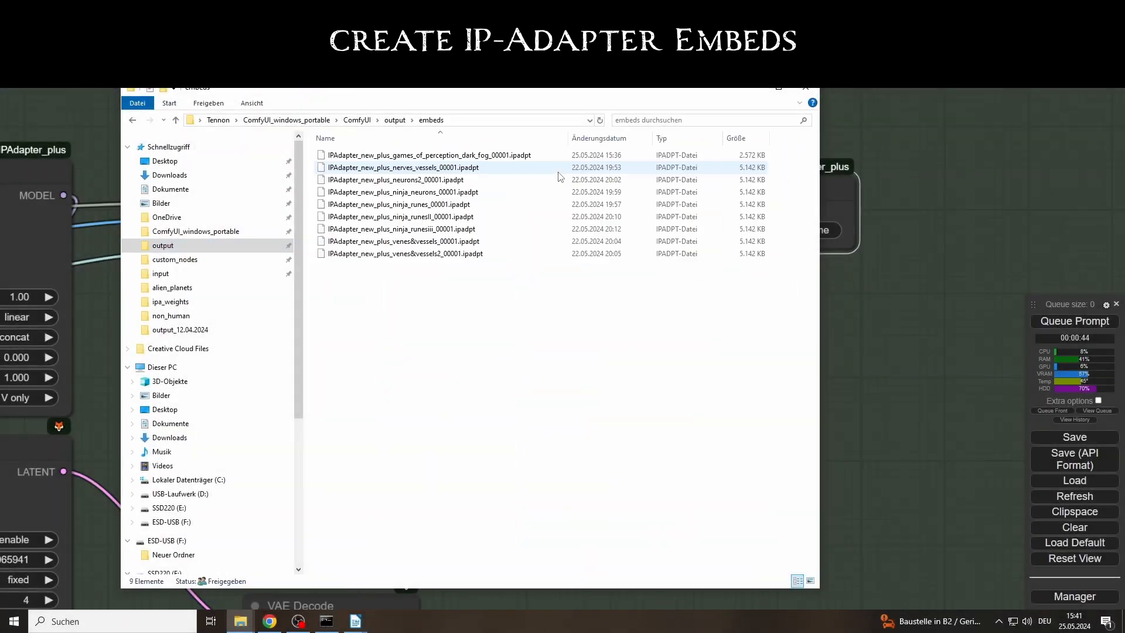
{"action": "left_click", "coordinate": [160, 274]}
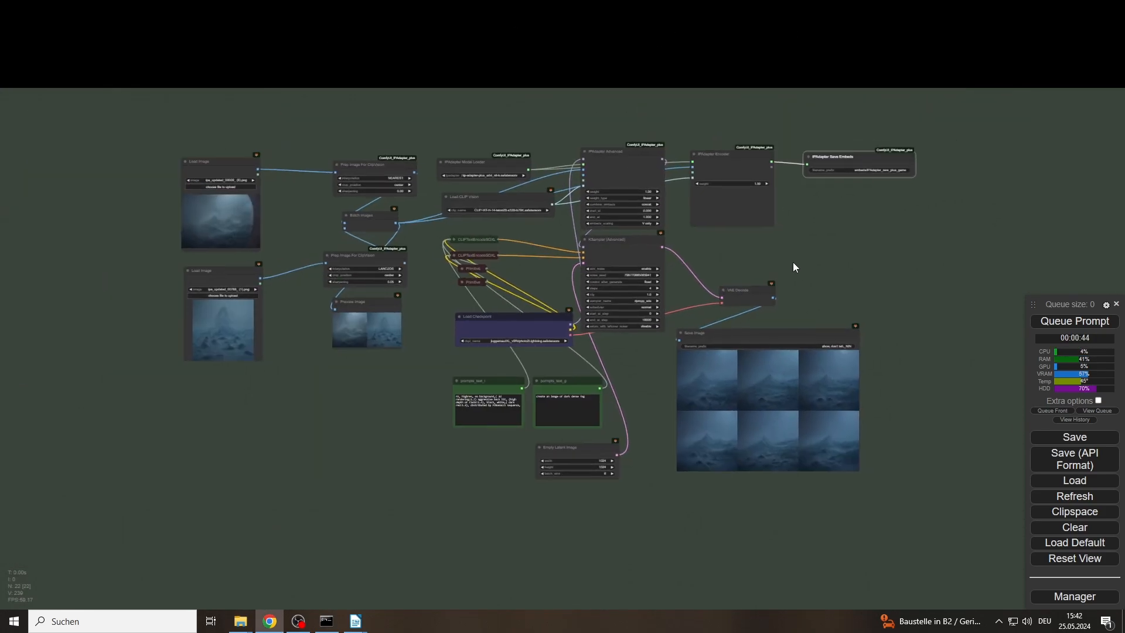
Step: Save the embeds-creation workflow as creating workflow.json
{"action": "left_click", "coordinate": [1074, 435]}
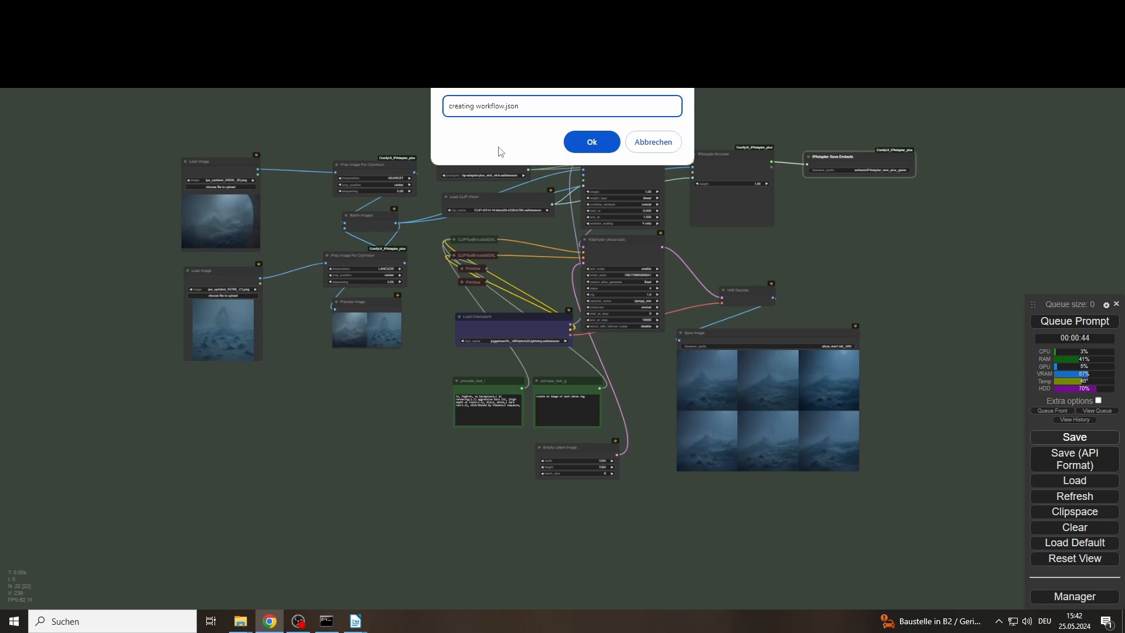
{"action": "left_click", "coordinate": [590, 141]}
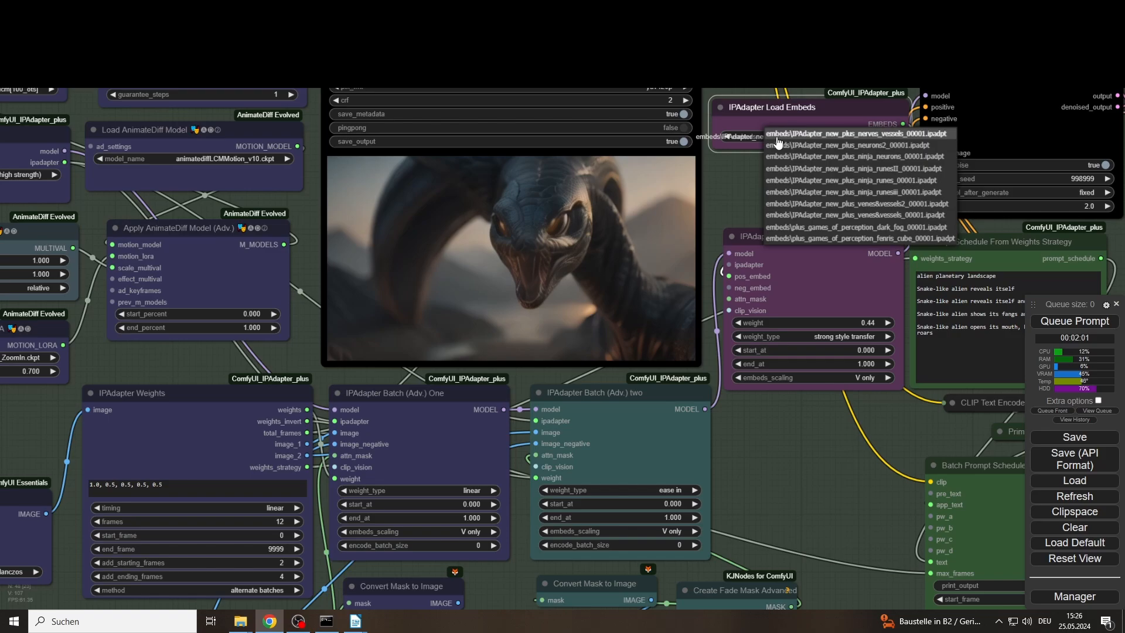
{"action": "mouse_move", "coordinate": [869, 227]}
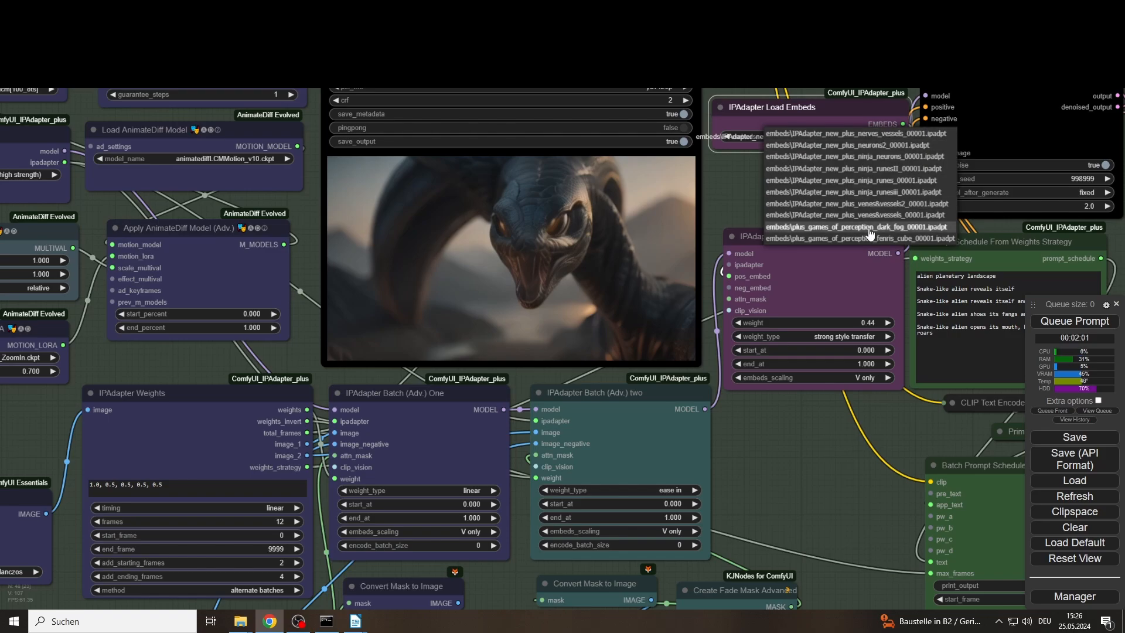
Step: Select plus_games_of_perception_dark_fog_00001.ipadpt in the IPAdapter Load Embeds node
{"action": "left_click", "coordinate": [854, 227]}
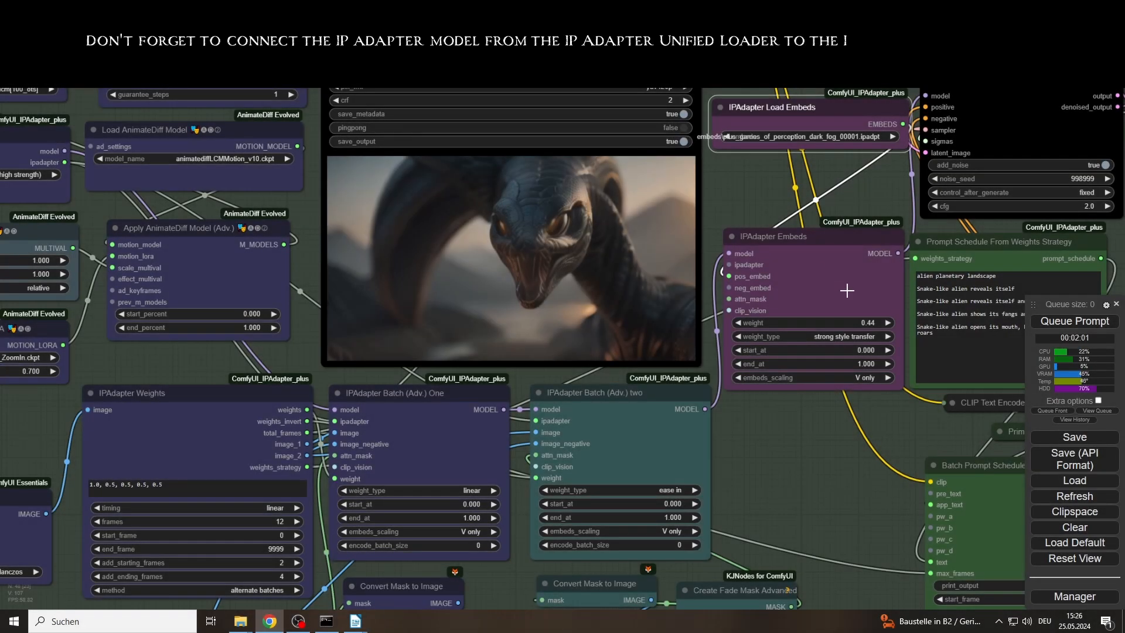